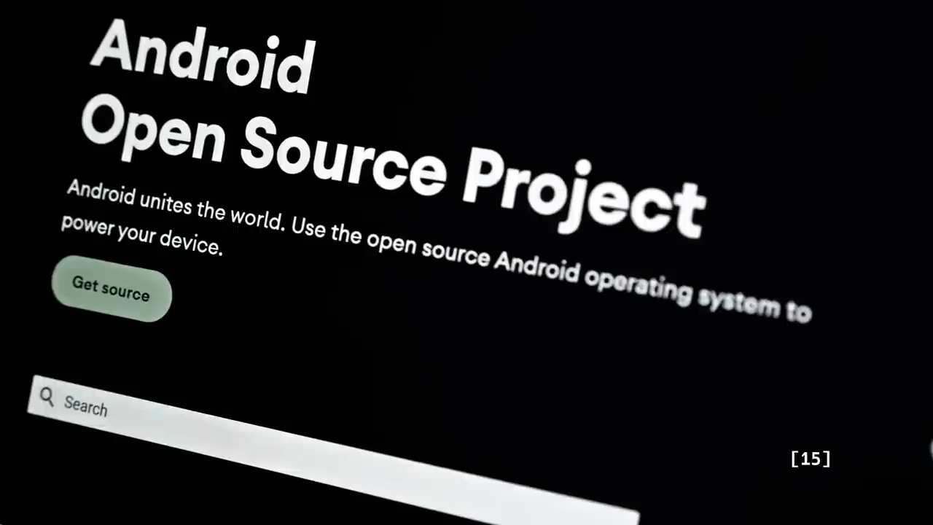
{"action": "mouse_move", "coordinate": [125, 321]}
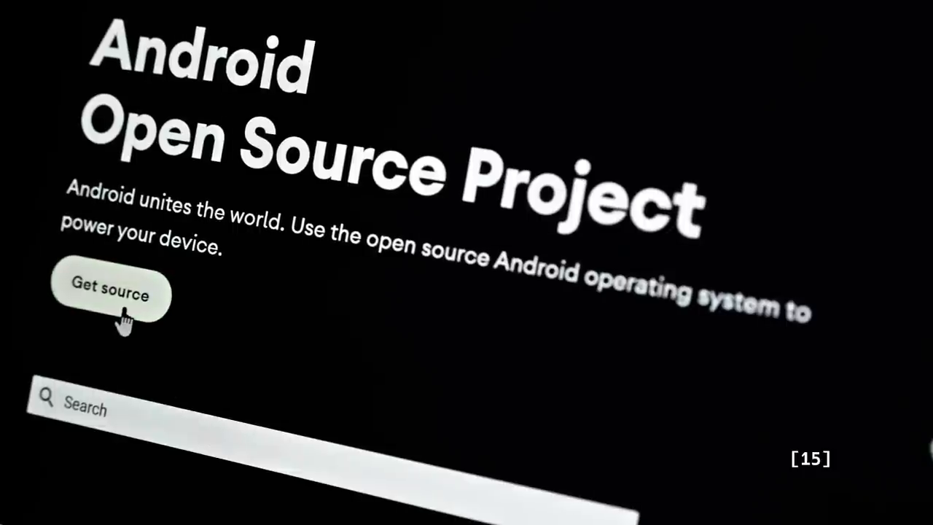
Step: Open the AOSP Downloading the Source guide and scroll to the repo init steps
{"action": "left_click", "coordinate": [109, 295]}
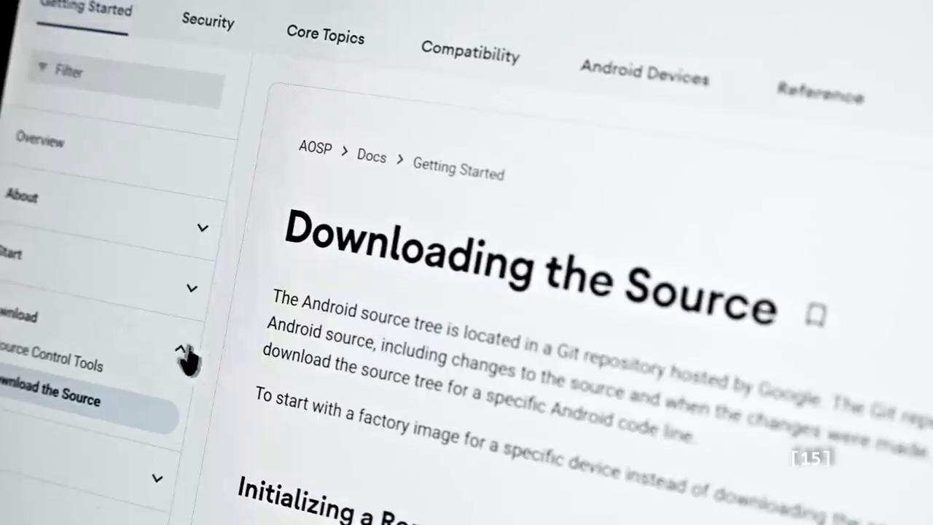
{"action": "scroll", "scroll_direction": "down", "scroll_amount": 3}
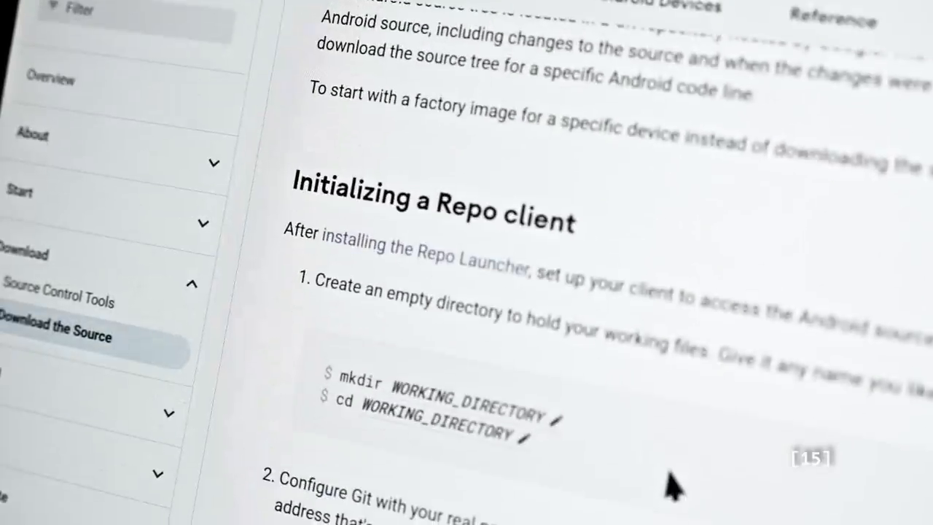
{"action": "scroll", "scroll_direction": "down", "scroll_amount": 3}
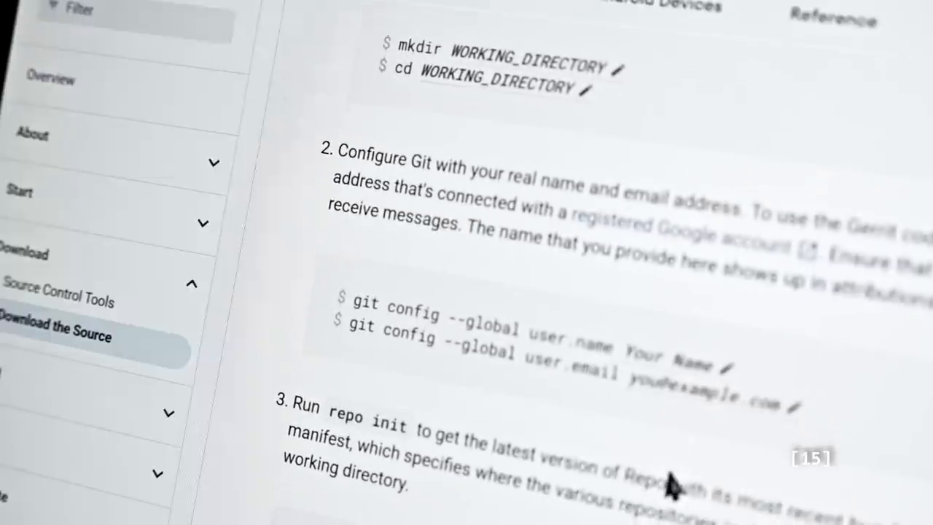
{"action": "scroll", "scroll_direction": "down", "scroll_amount": 3}
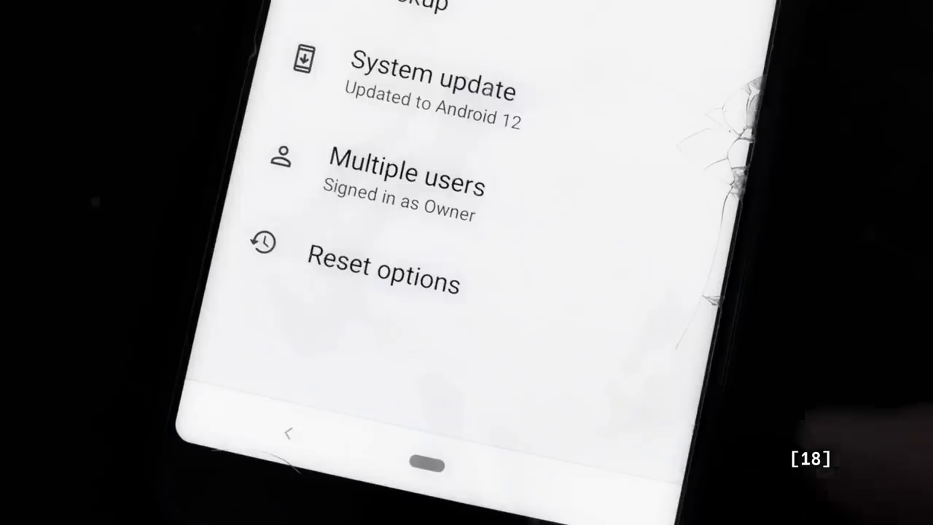
Step: Go to System > Multiple users and tap Add user to raise the 'Add new user?' prompt
{"action": "left_click", "coordinate": [400, 171]}
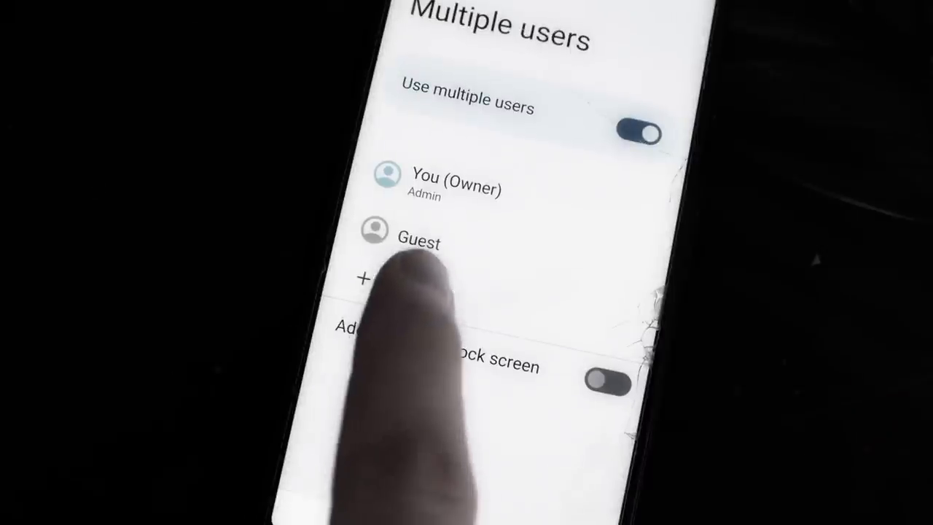
{"action": "left_click", "coordinate": [361, 279]}
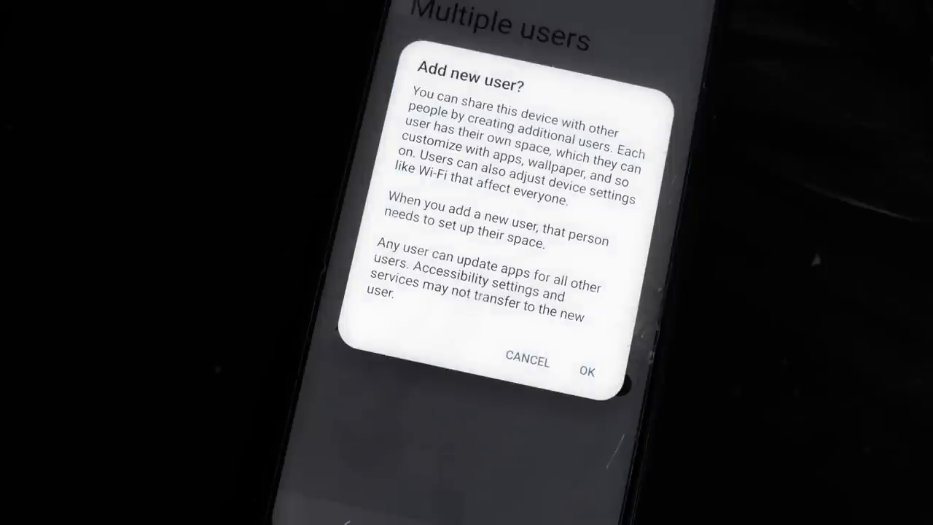
{"action": "left_click", "coordinate": [587, 371]}
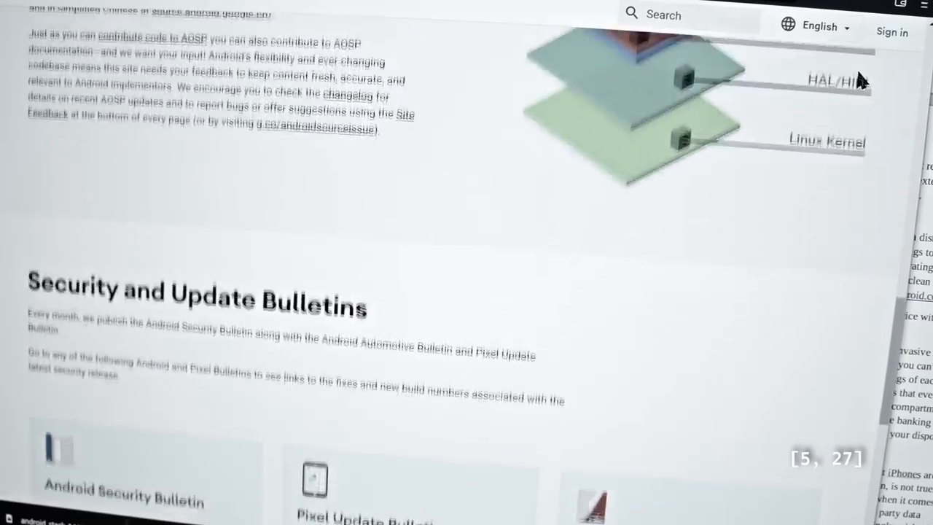
Step: Scroll the AOSP Security page through App sandbox, Keystore, SELinux, TEE and Verified Boot
{"action": "scroll", "scroll_direction": "up", "scroll_amount": 3}
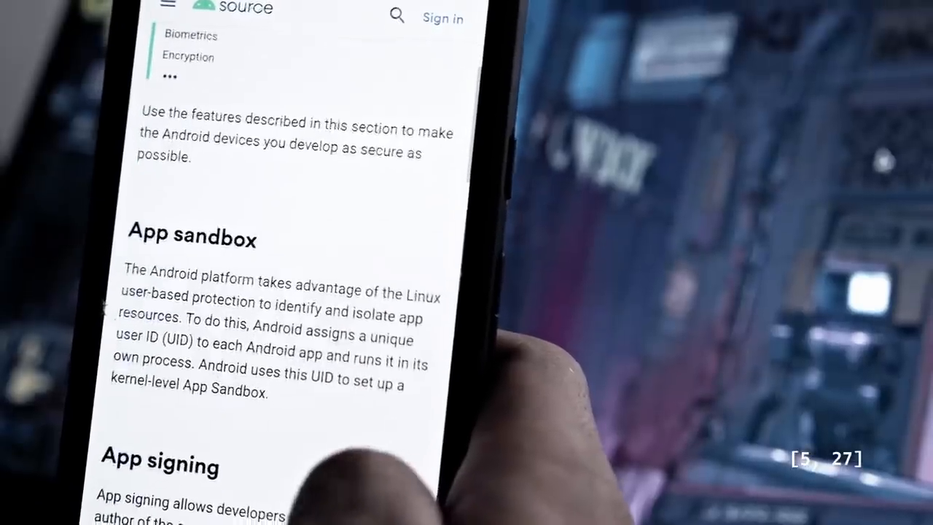
{"action": "scroll", "scroll_direction": "down", "scroll_amount": 3}
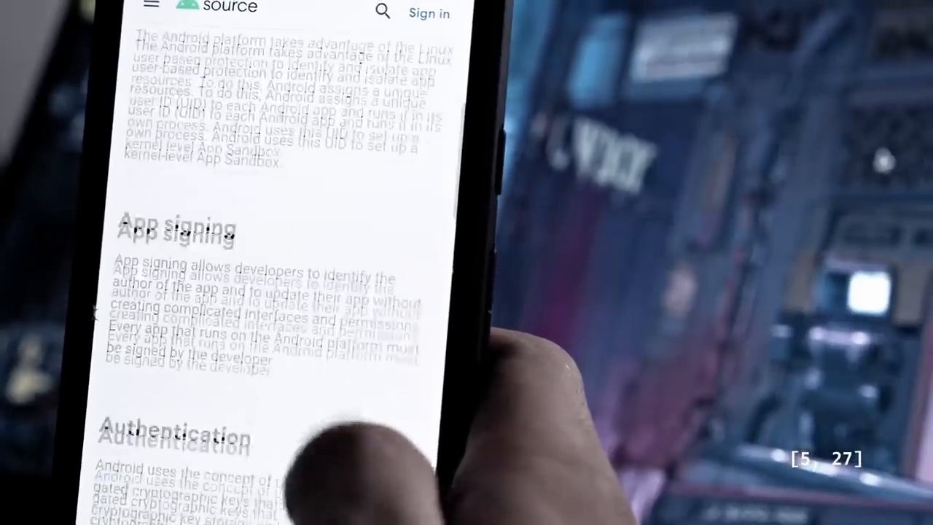
{"action": "scroll", "scroll_direction": "down", "scroll_amount": 3}
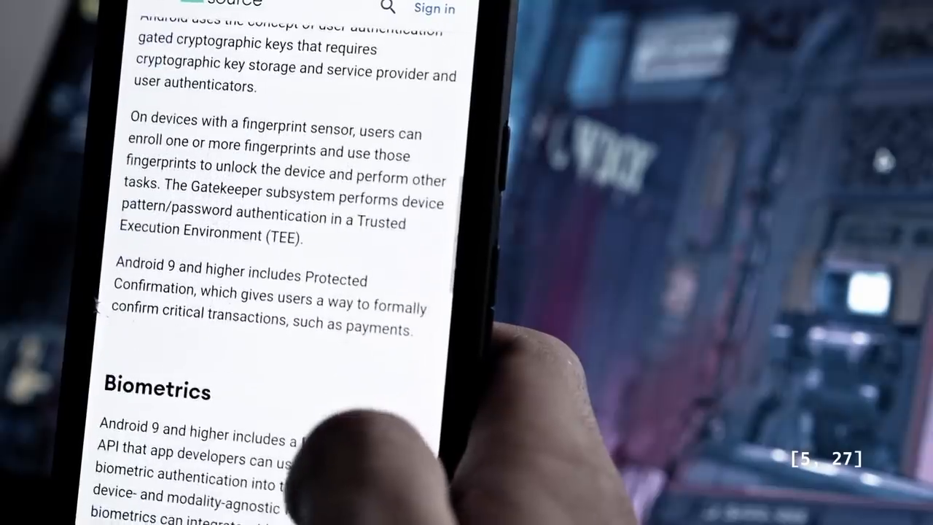
{"action": "scroll", "scroll_direction": "down", "scroll_amount": 3}
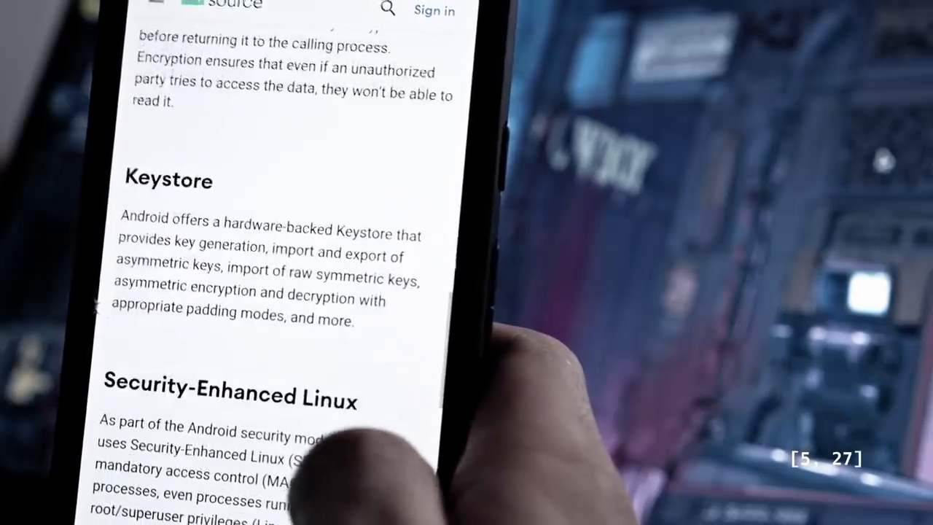
{"action": "scroll", "scroll_direction": "down", "scroll_amount": 3}
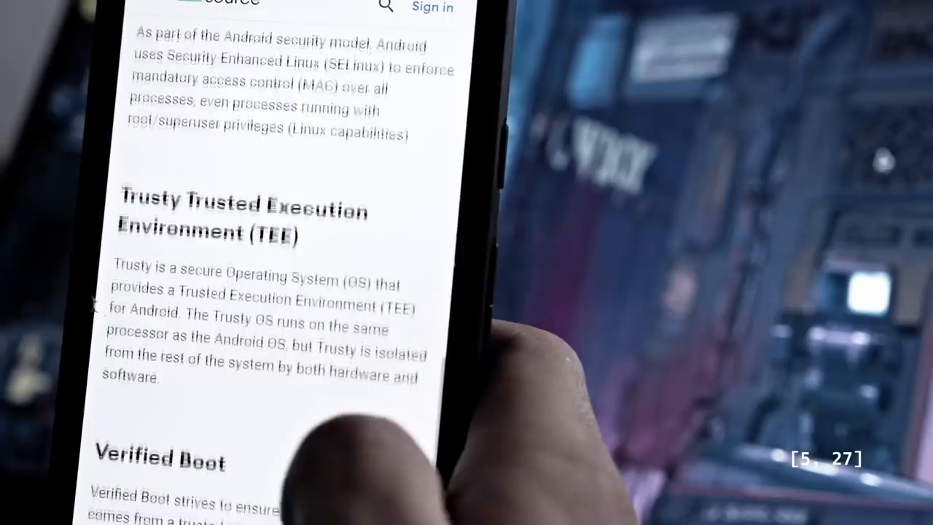
{"action": "scroll", "scroll_direction": "down", "scroll_amount": 3}
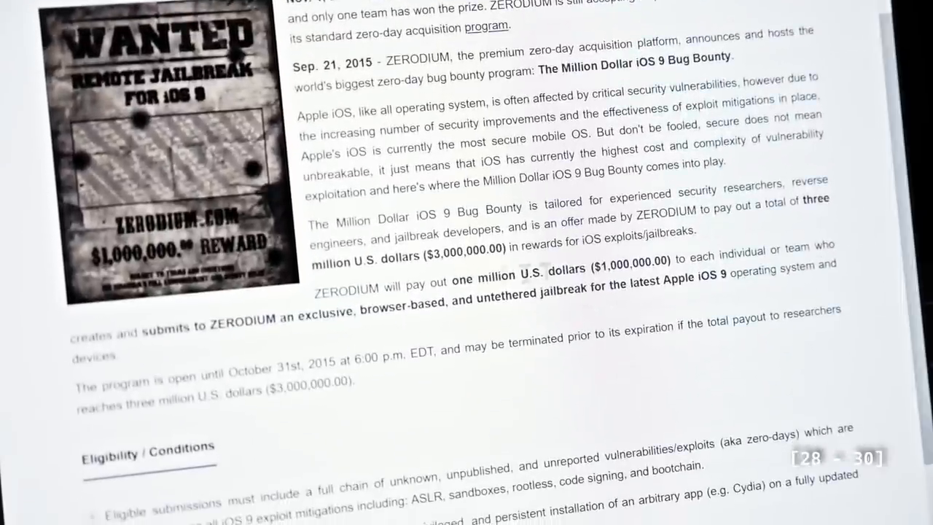
Step: Move from the iOS 9 bug bounty page to the Payouts for Mobiles chart
{"action": "left_click_drag", "start_coordinate": [312, 258], "coordinate": [422, 257]}
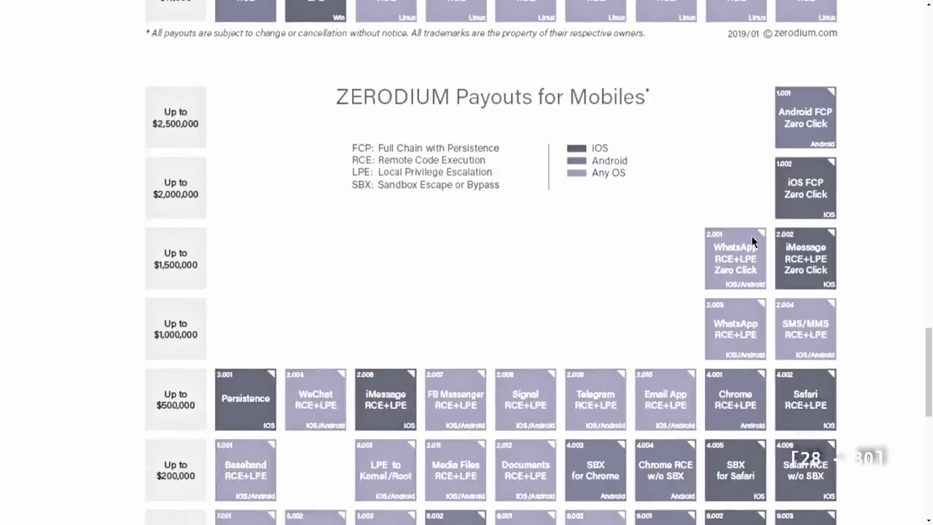
{"action": "scroll", "scroll_direction": "down", "scroll_amount": 3}
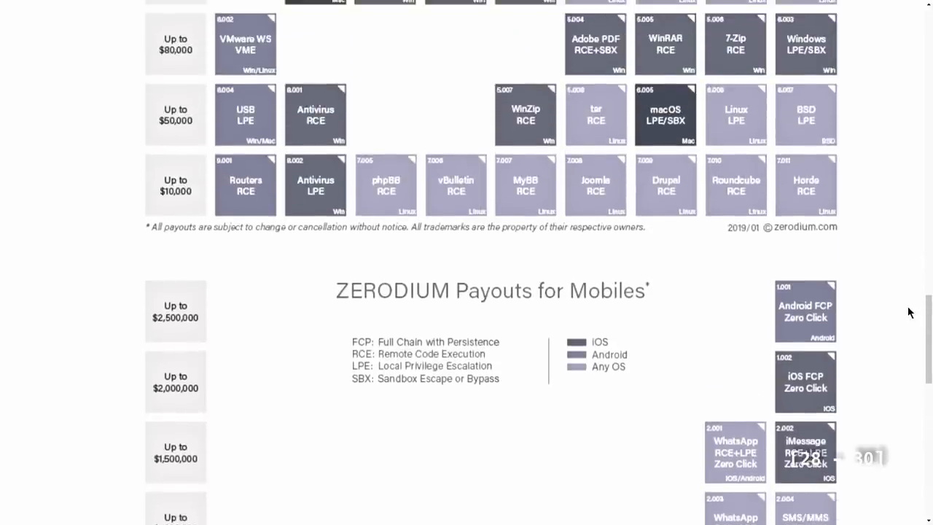
{"action": "scroll", "scroll_direction": "up", "scroll_amount": 3}
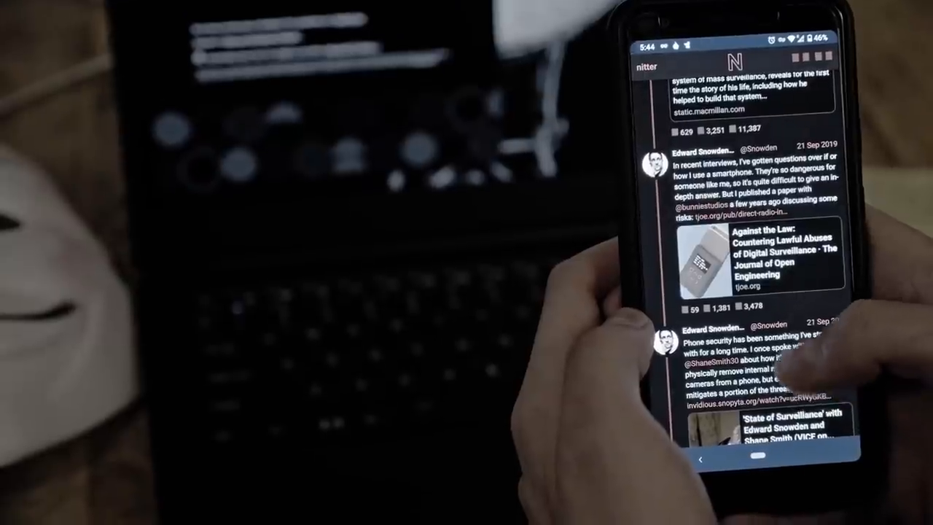
Step: Scroll Snowden's Nitter timeline past the State of Surveillance video post
{"action": "scroll", "scroll_direction": "down", "scroll_amount": 3}
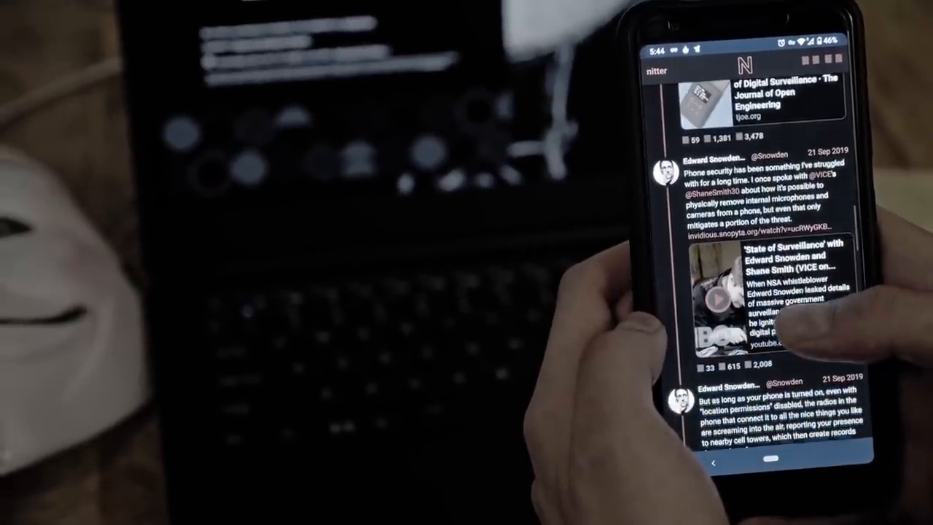
{"action": "scroll", "scroll_direction": "down", "scroll_amount": 3}
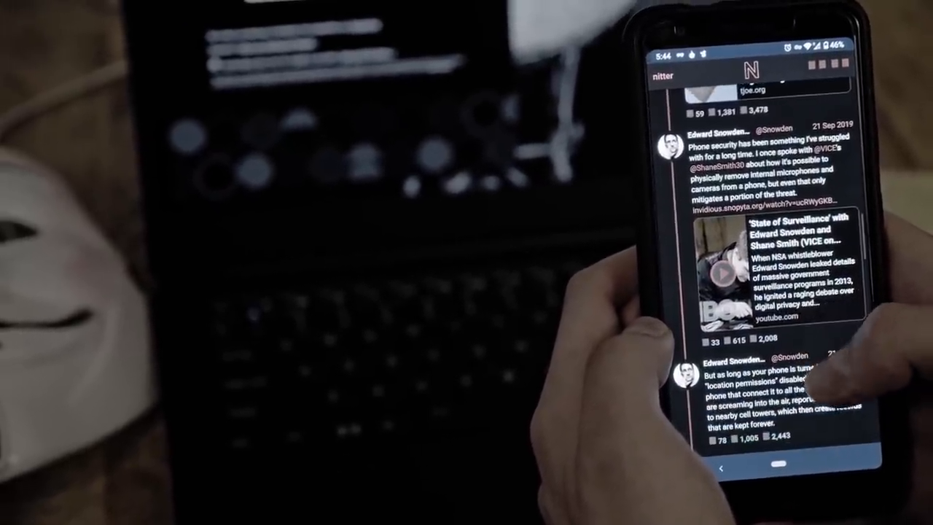
{"action": "scroll", "scroll_direction": "down", "scroll_amount": 3}
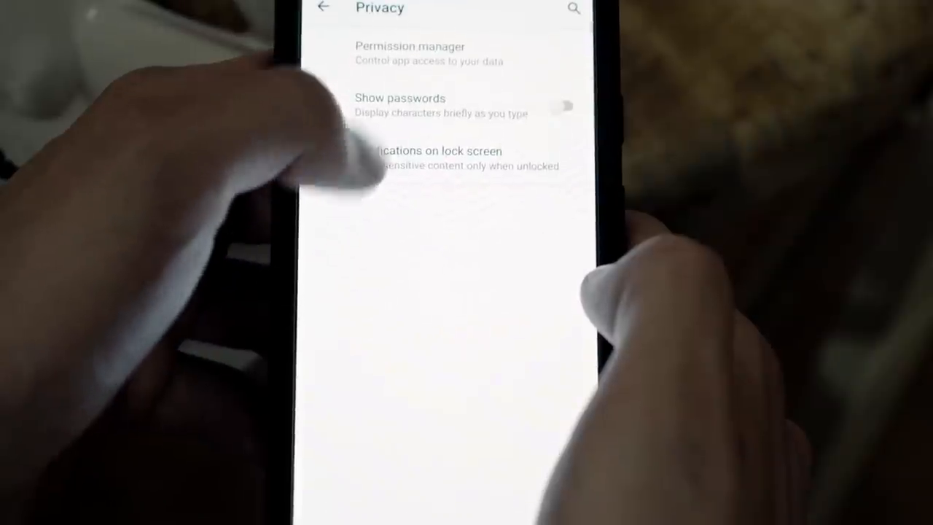
Step: Show the Privacy page with Permission manager, Show passwords and lock screen notifications
{"action": "left_click", "coordinate": [409, 52]}
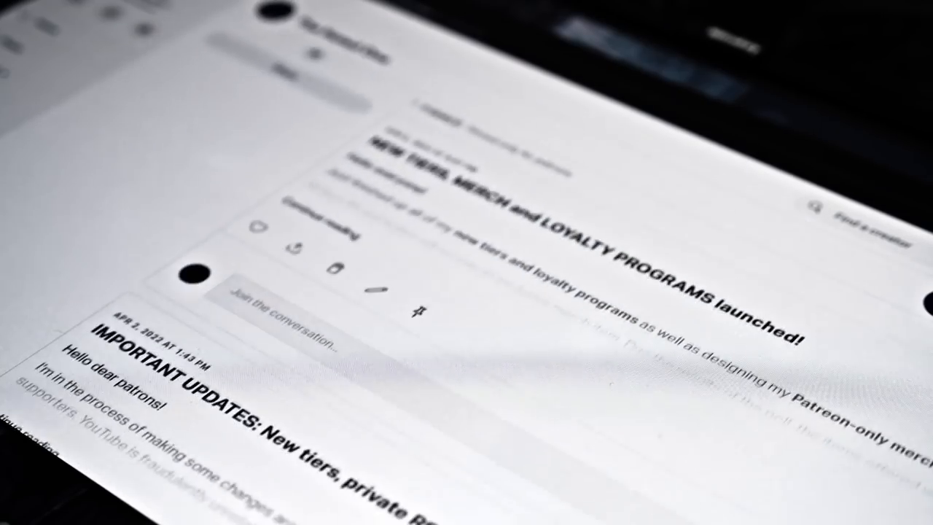
Step: Scroll the Patreon feed to the merch poll offering Sticker, Poster, Mini Print and Mug
{"action": "scroll", "scroll_direction": "down", "scroll_amount": 3}
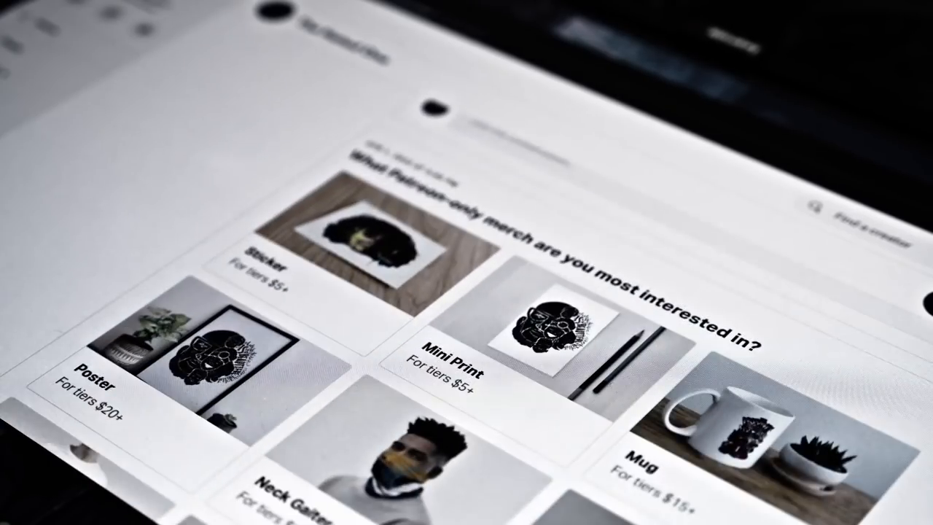